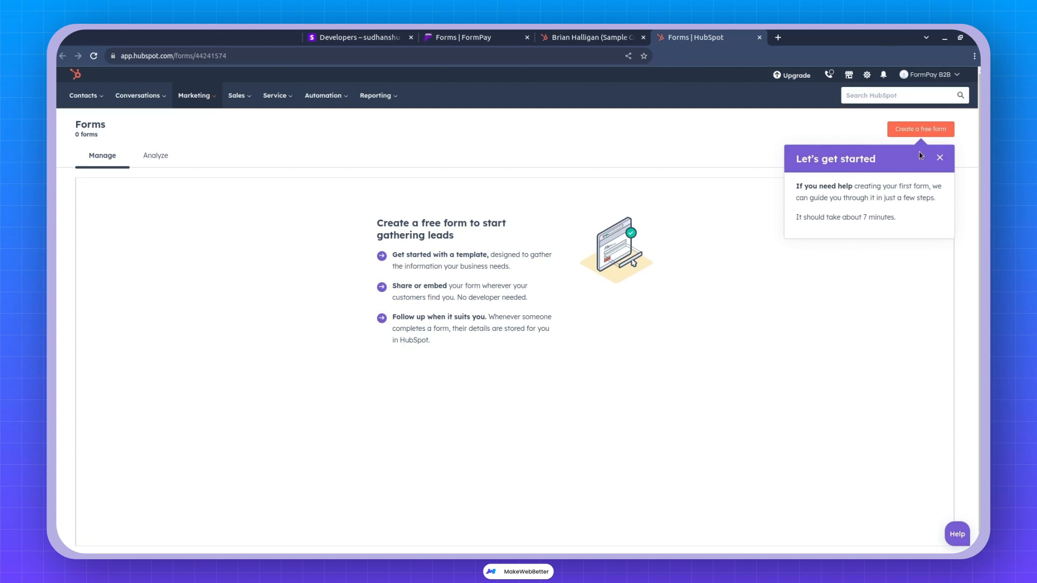
# Step: Create a new HubSpot embedded form myself, starting from the blank template
pyautogui.click(919, 128)
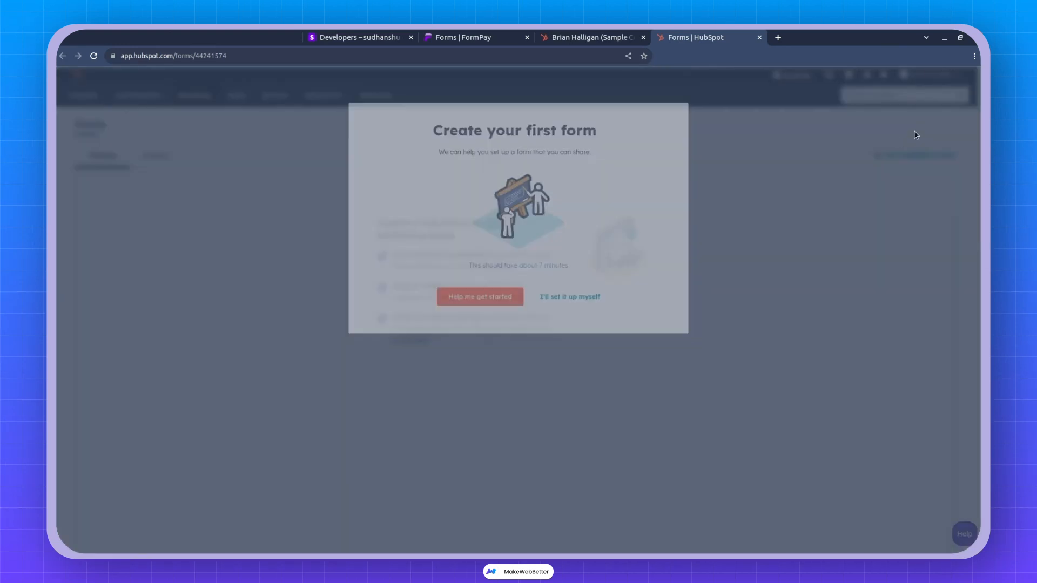
pyautogui.click(568, 296)
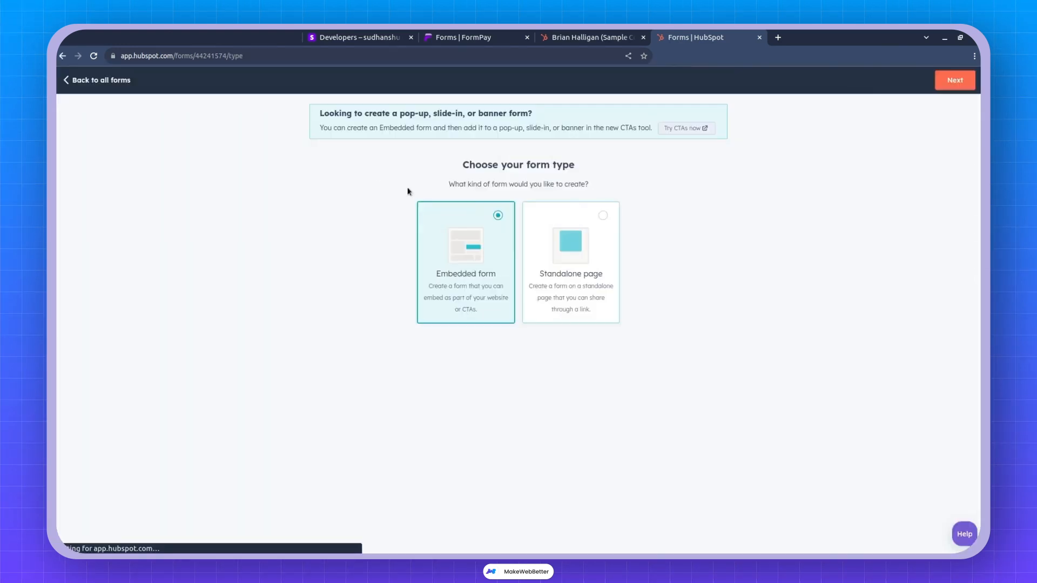
pyautogui.click(954, 80)
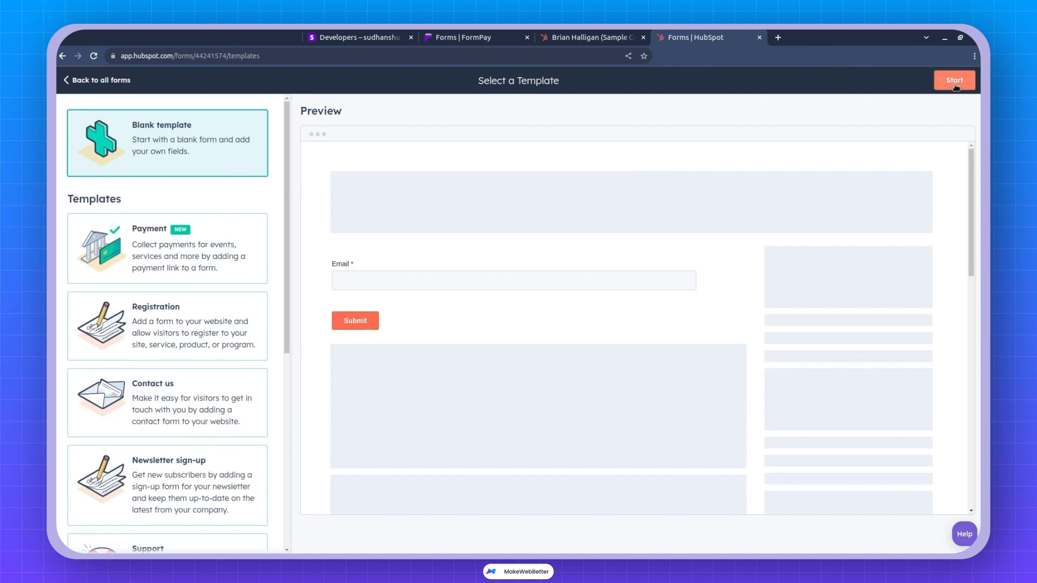
pyautogui.click(953, 80)
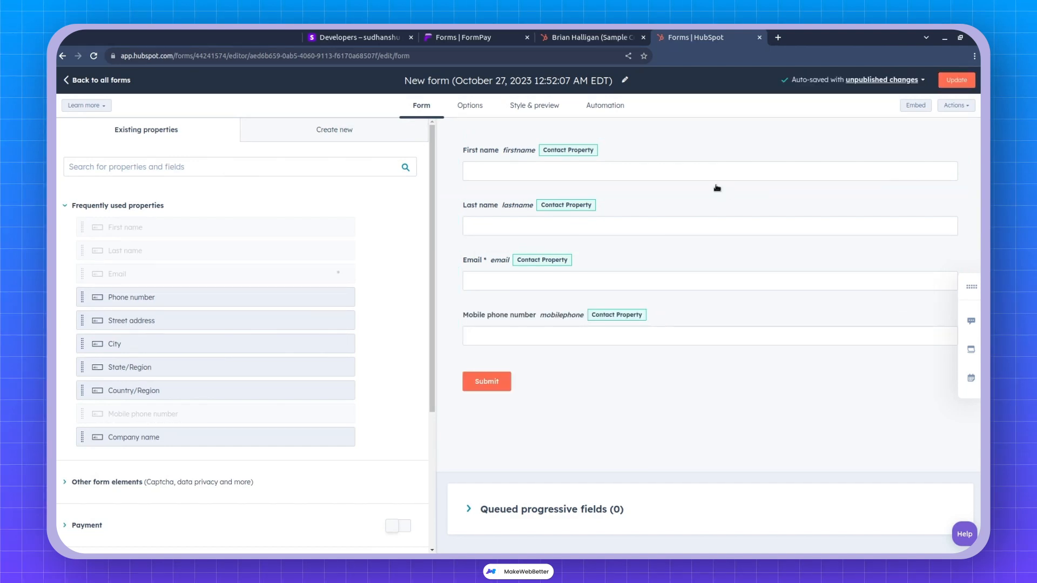
# Step: Name the form 'Course Payment Form' and publish it from the review dialog
pyautogui.click(955, 80)
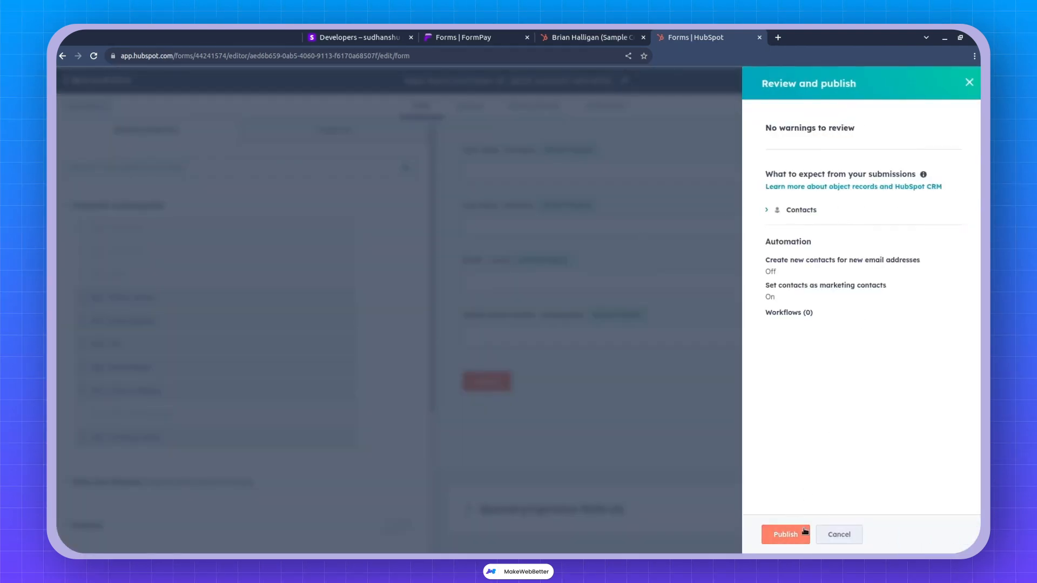
pyautogui.click(838, 535)
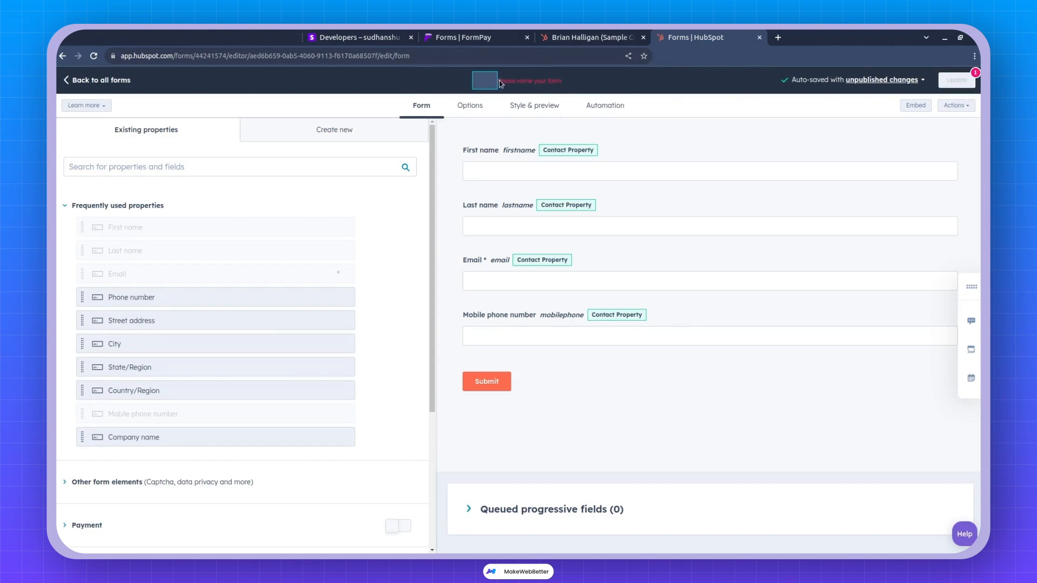
pyautogui.write('Course P')
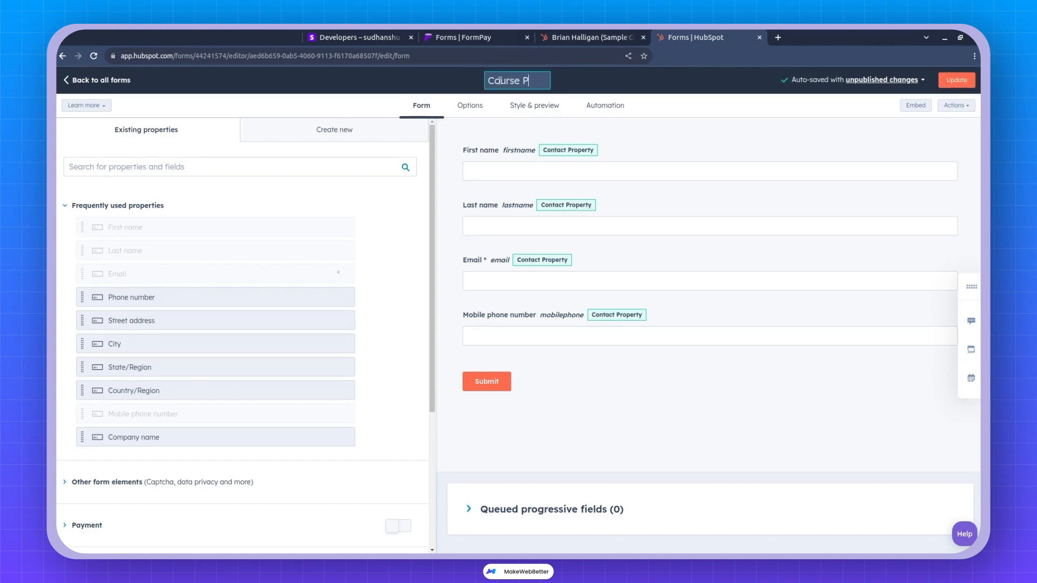
pyautogui.click(955, 80)
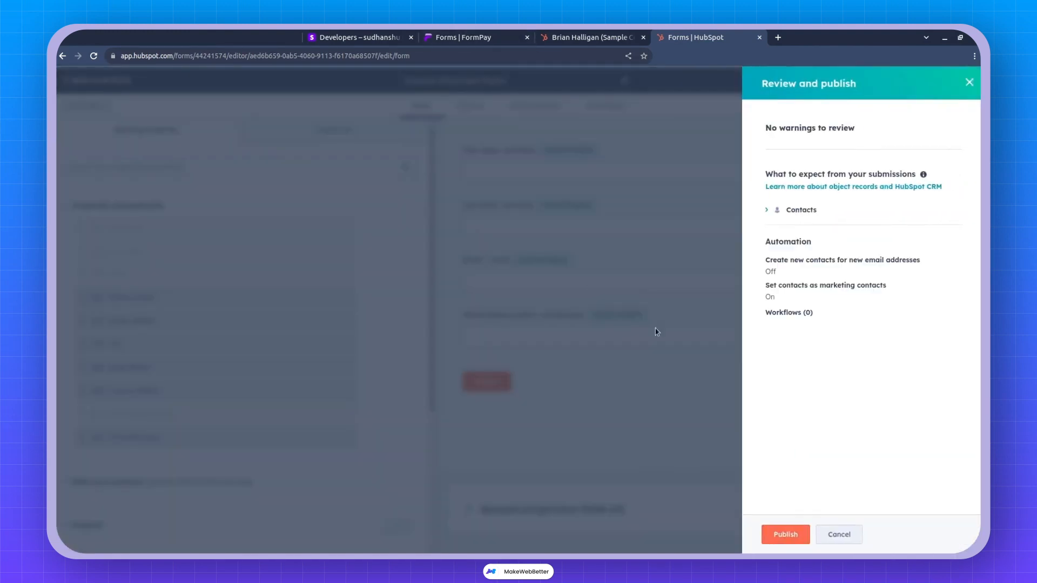
pyautogui.click(785, 535)
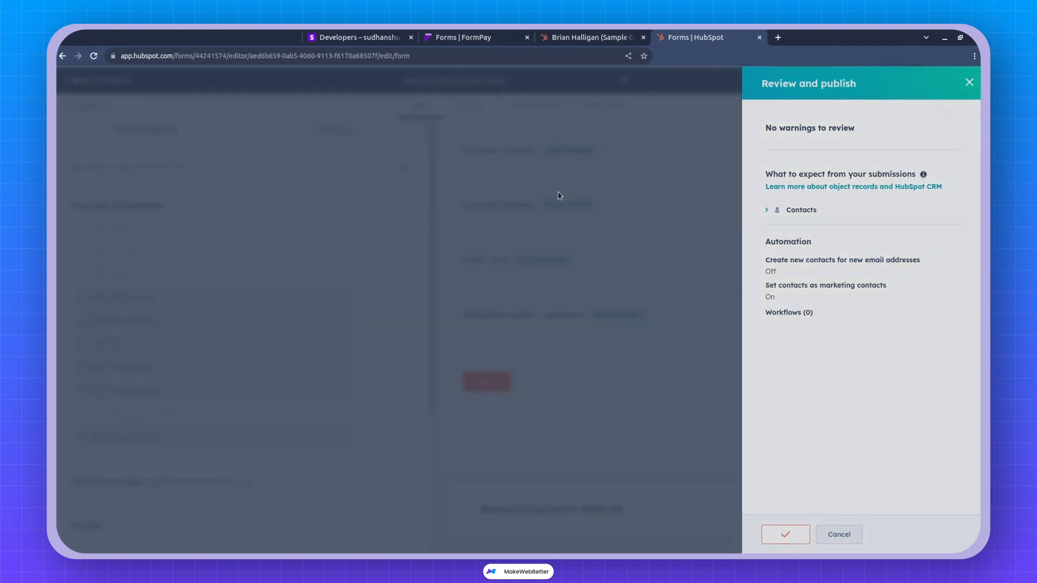
pyautogui.click(784, 535)
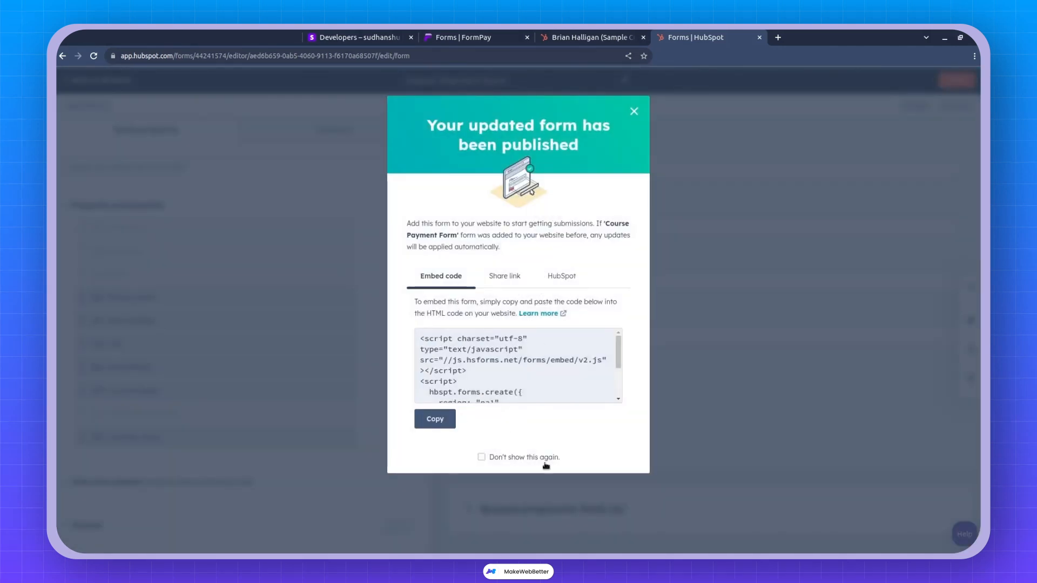
# Step: Dismiss the published confirmation and return to the HubSpot forms list
pyautogui.click(633, 110)
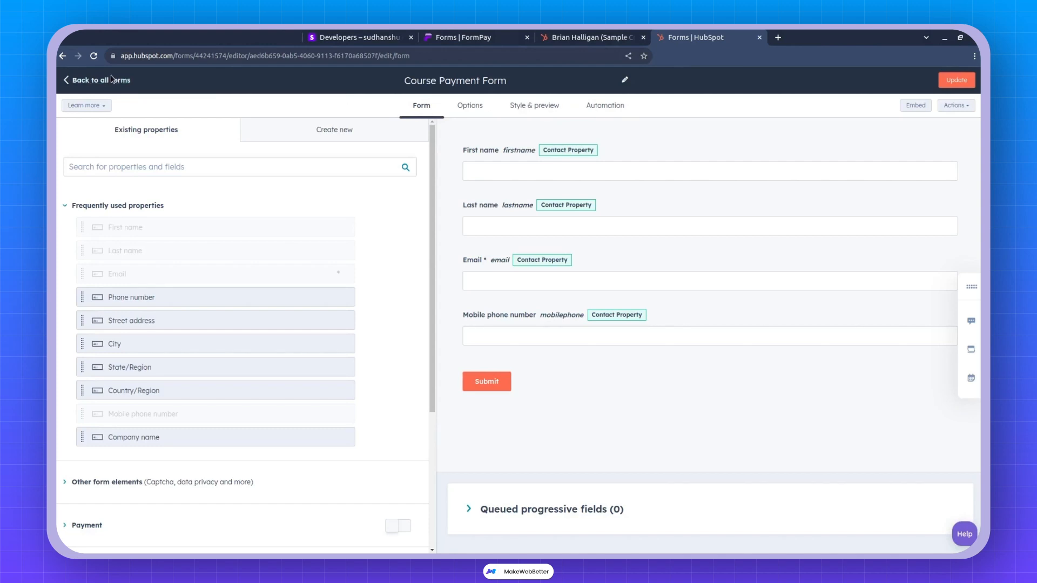
pyautogui.click(97, 80)
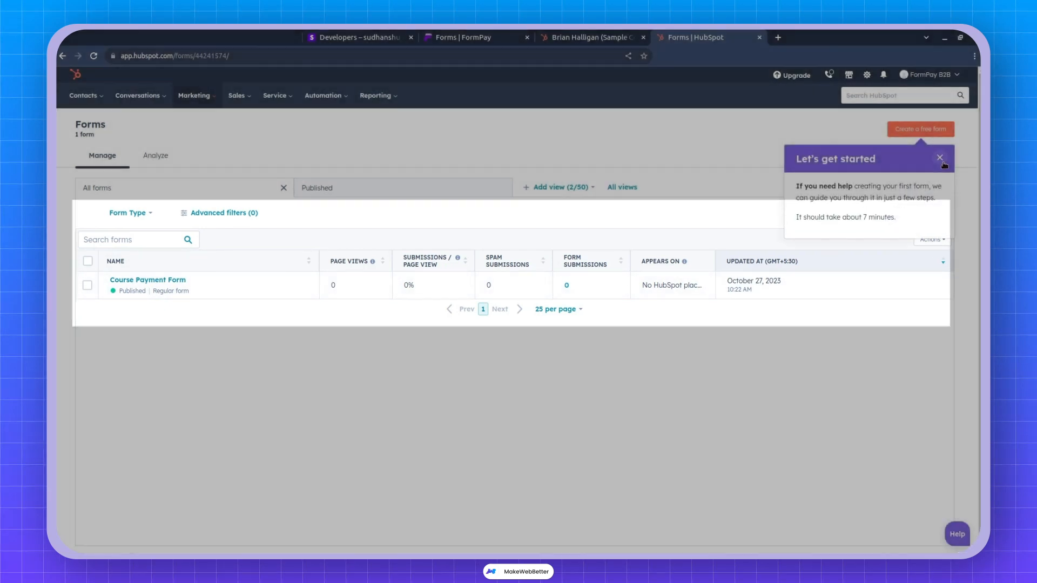
pyautogui.click(938, 158)
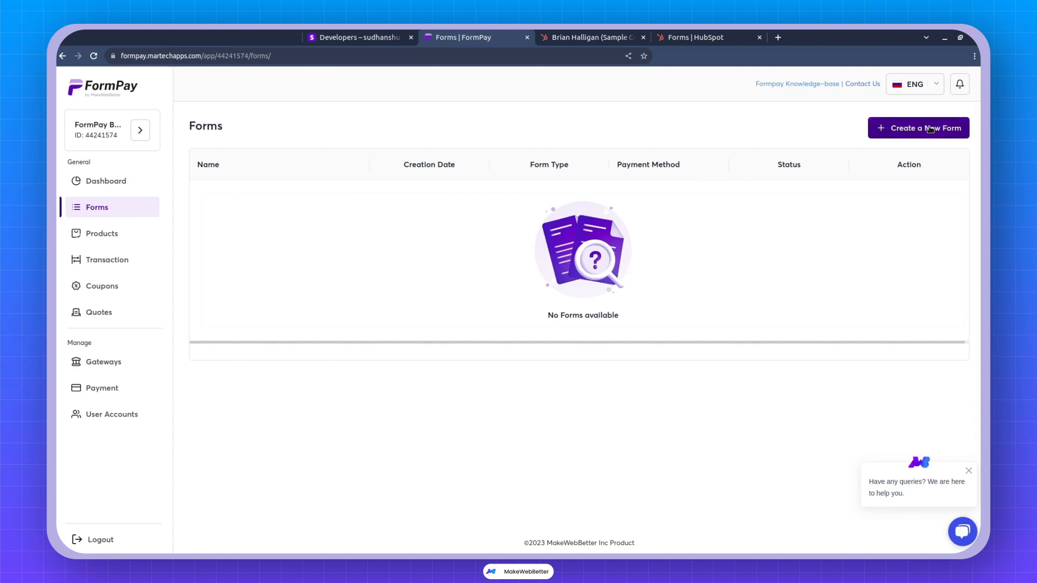
# Step: Create a new FormPay payment form, landing on its 'Untitled Form #1' edit page
pyautogui.click(918, 127)
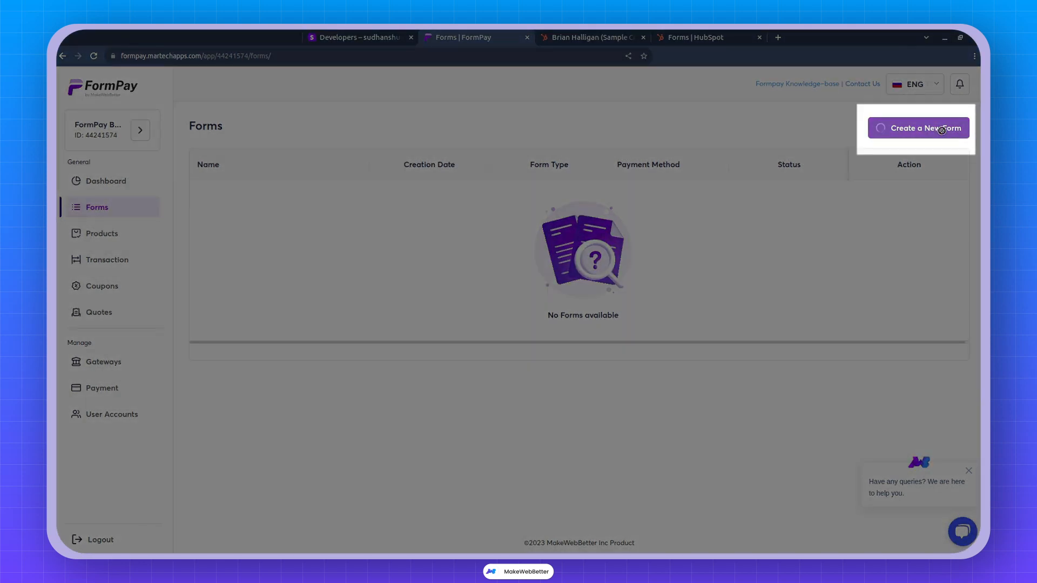
pyautogui.click(918, 128)
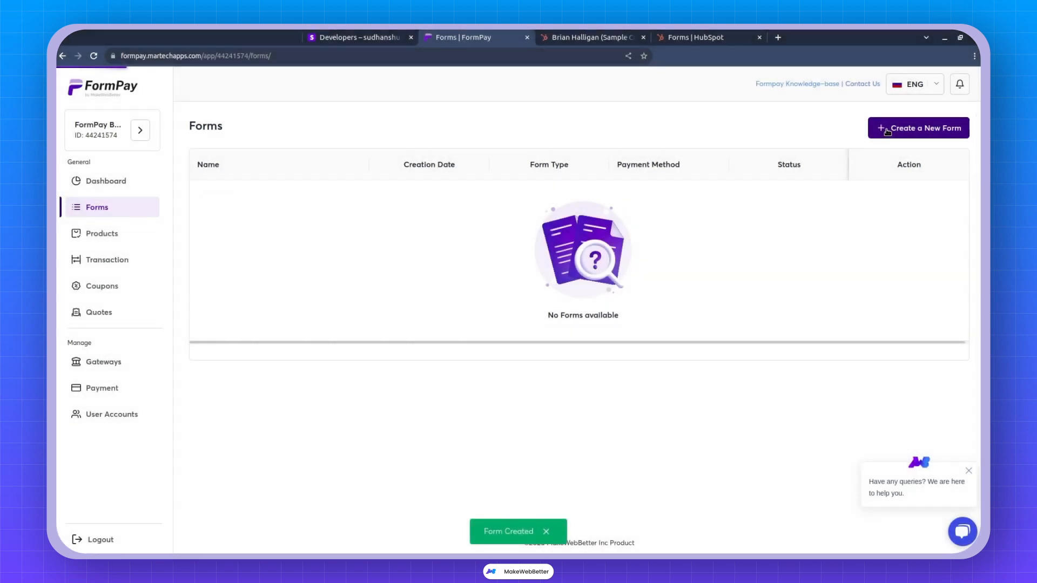
pyautogui.click(918, 128)
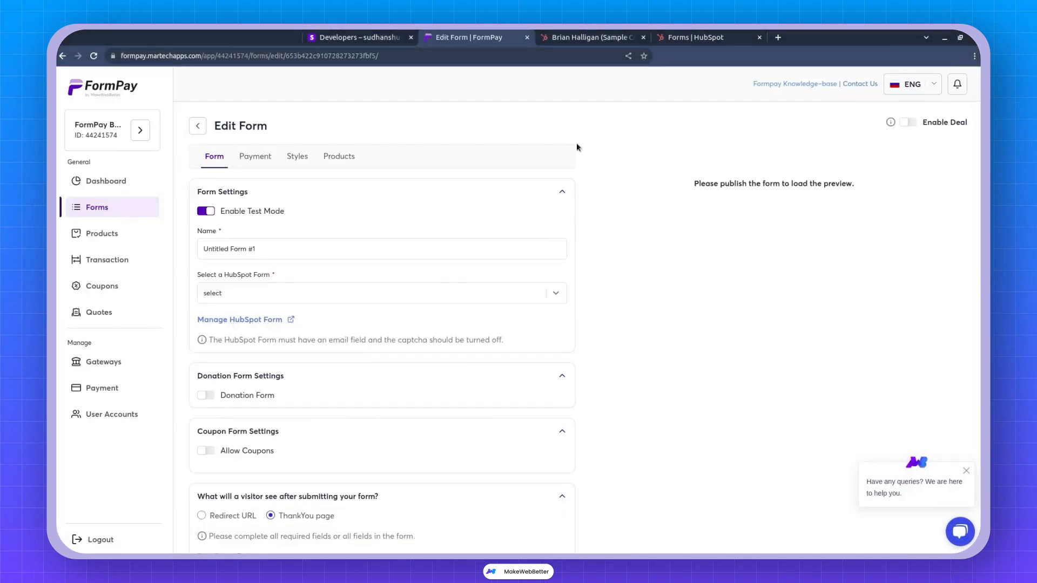
pyautogui.moveTo(512, 172)
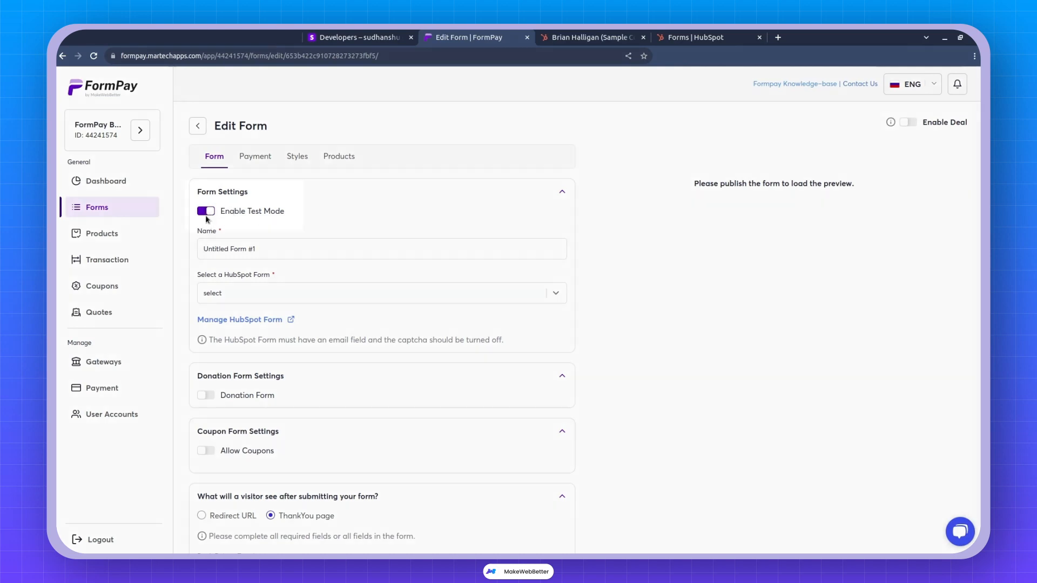
# Step: Switch off Enable Test Mode in the form settings
pyautogui.click(206, 211)
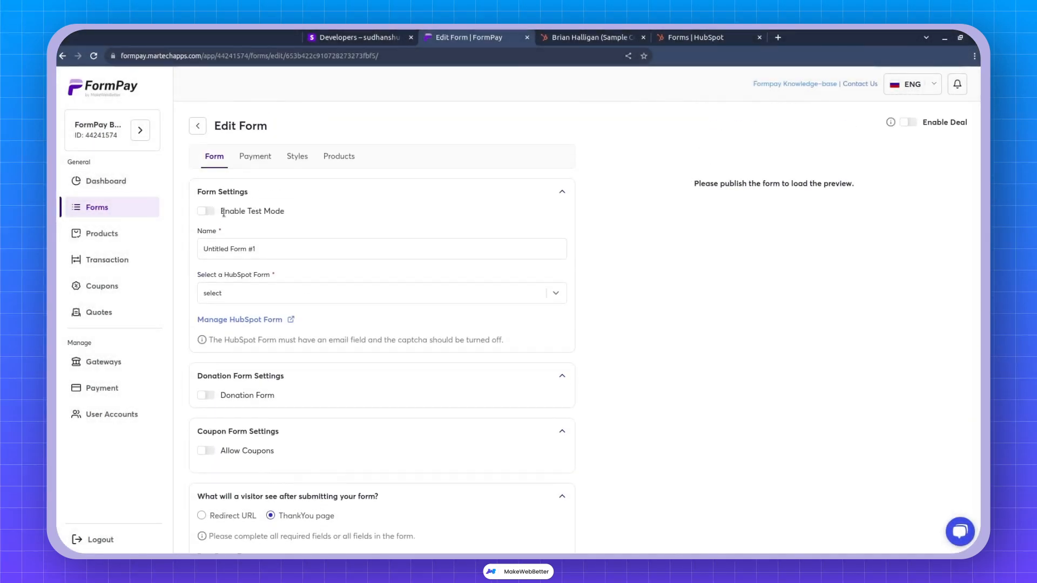
# Step: Re-enable test mode, name the form 'Course Payment Form Formpay' and list linkable HubSpot forms
pyautogui.click(205, 210)
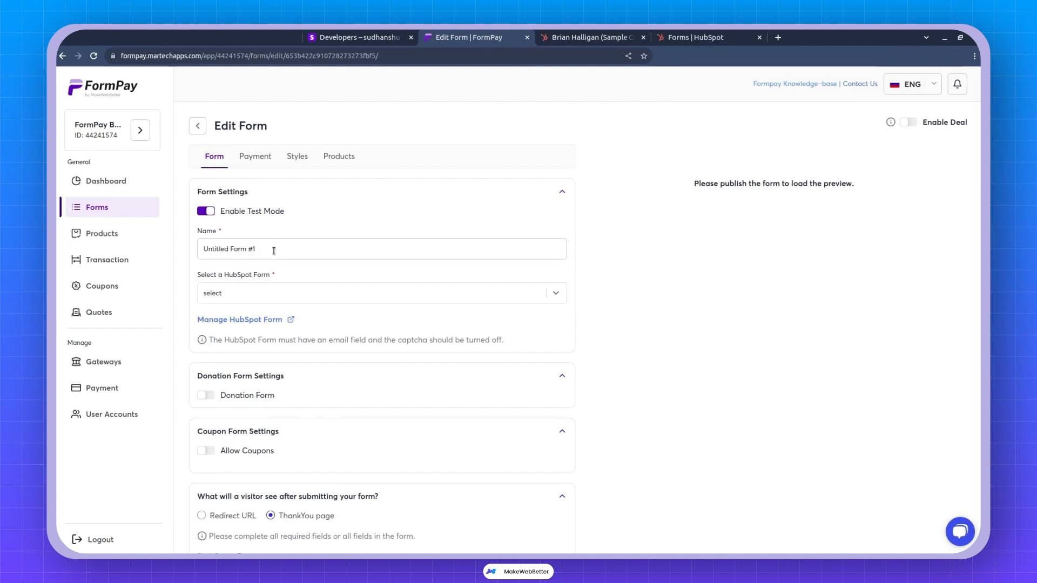
pyautogui.write('Course Payme')
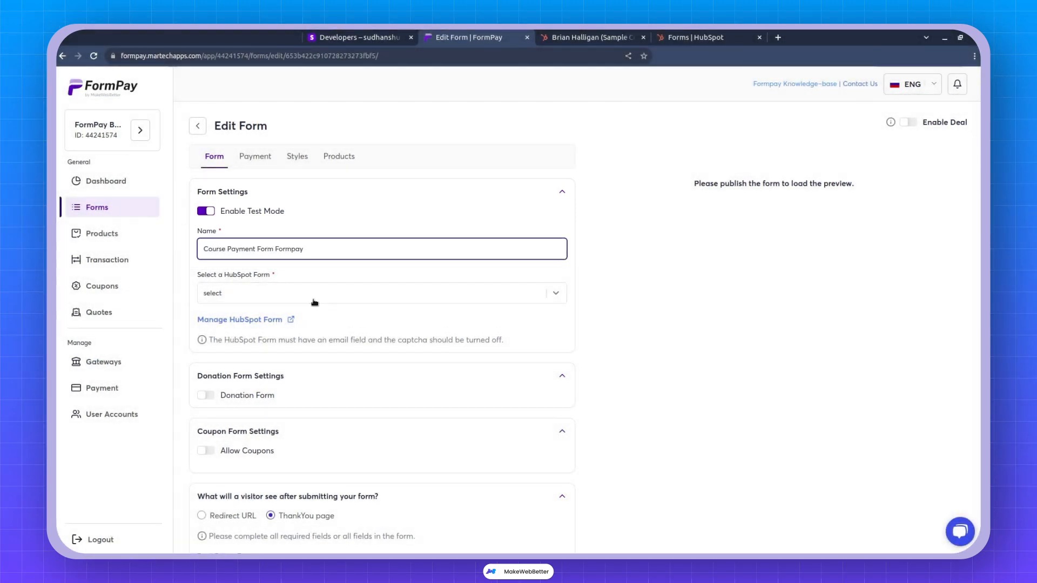
pyautogui.click(382, 293)
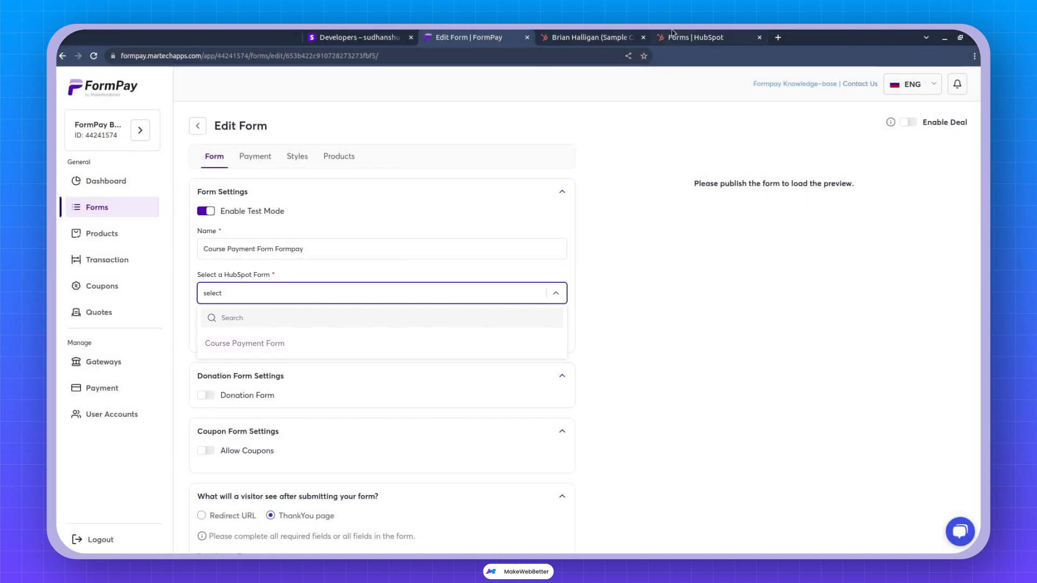
pyautogui.moveTo(246, 344)
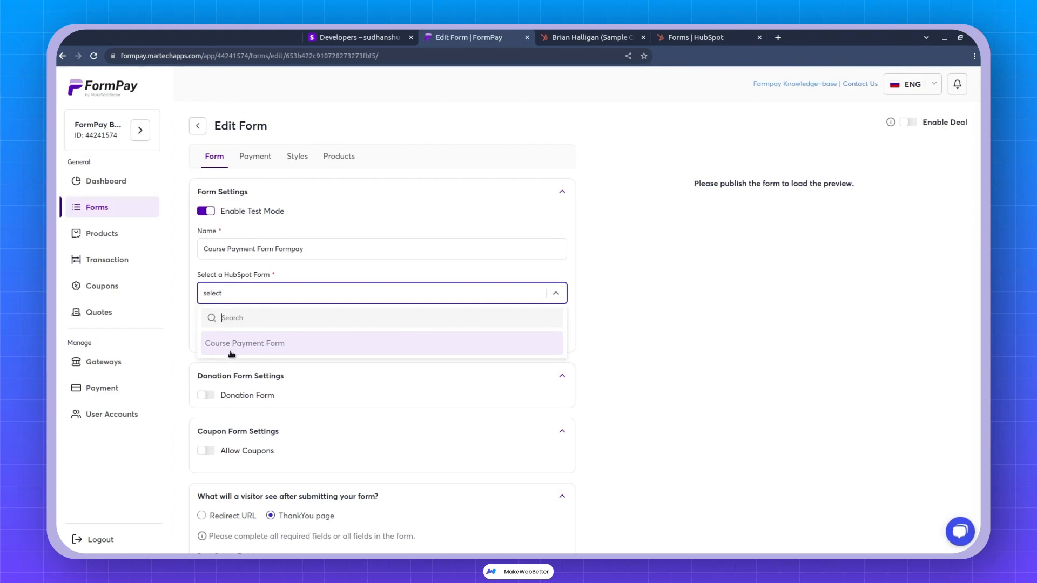
pyautogui.click(244, 342)
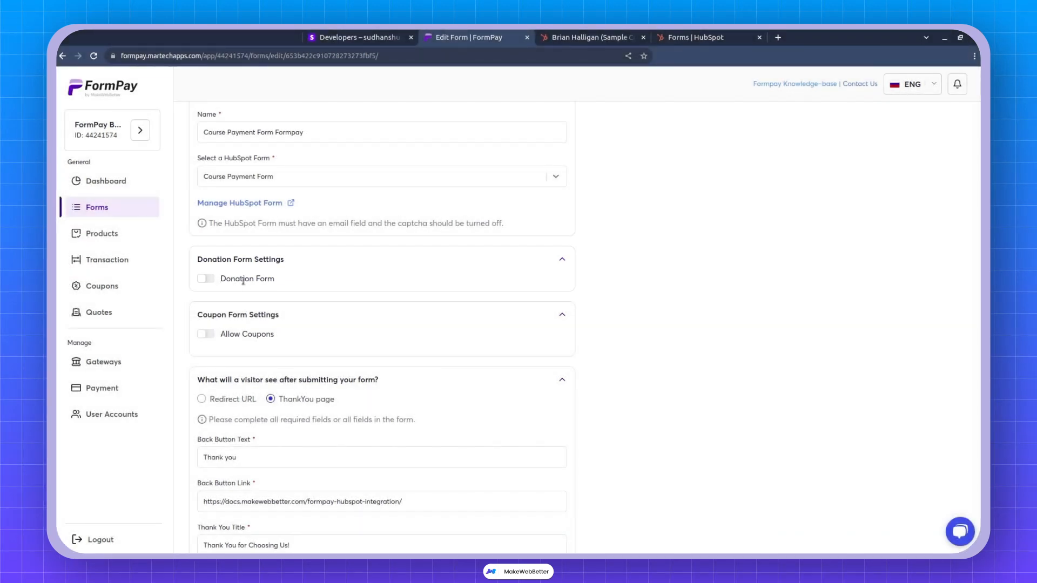
pyautogui.moveTo(245, 287)
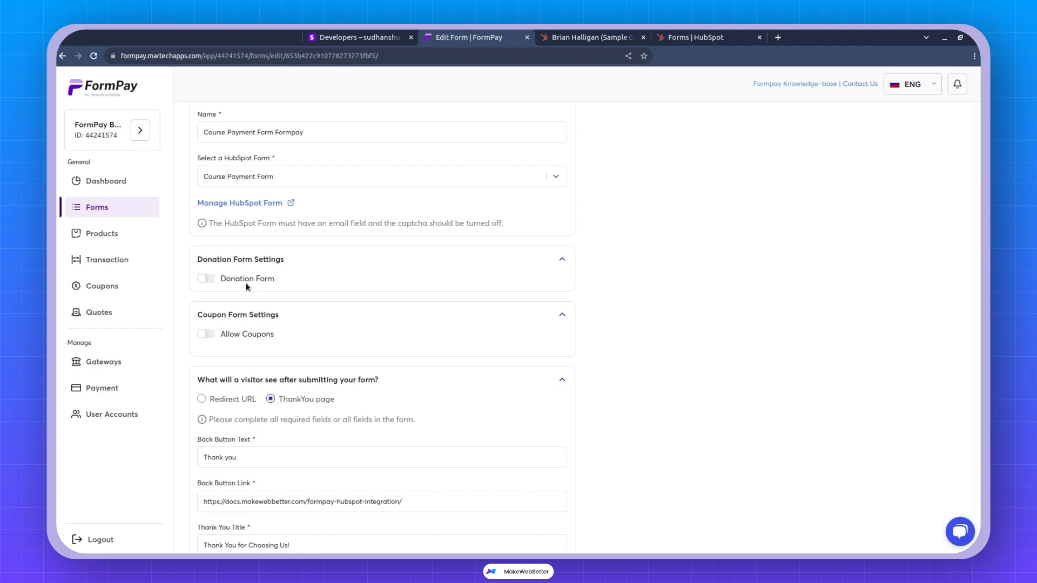
pyautogui.moveTo(214, 285)
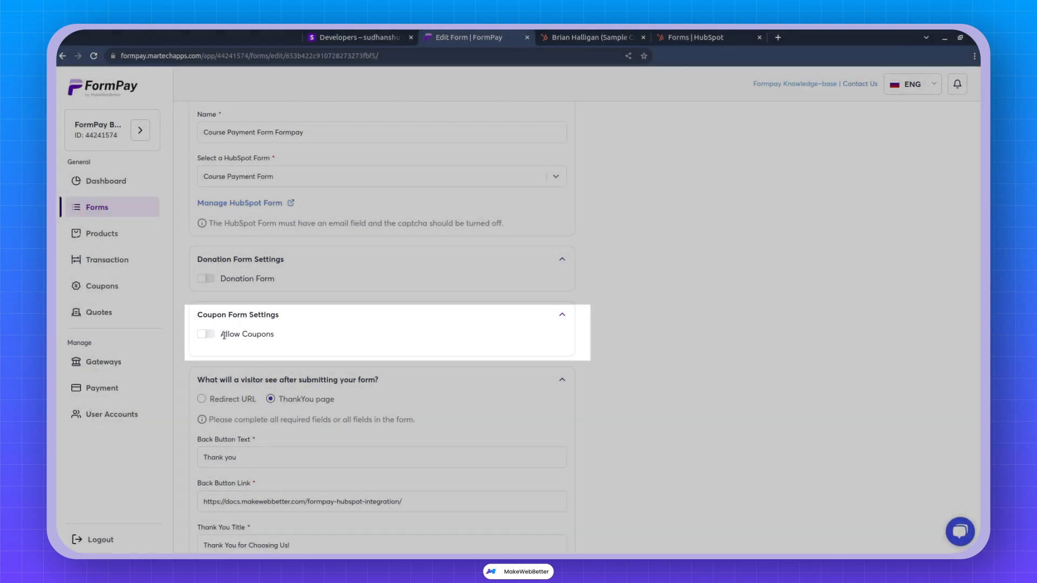
pyautogui.scroll(-3)
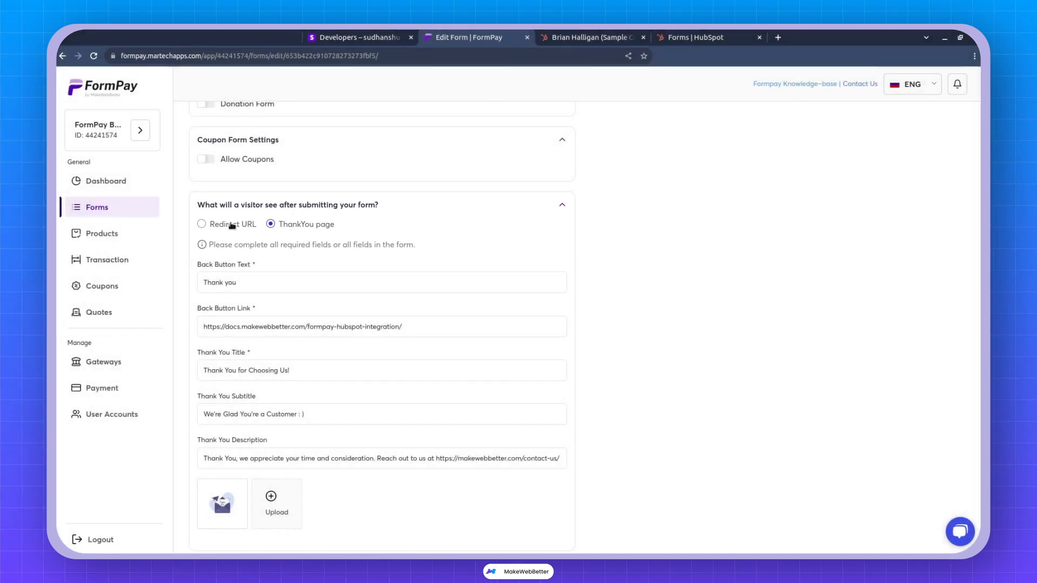
pyautogui.click(202, 225)
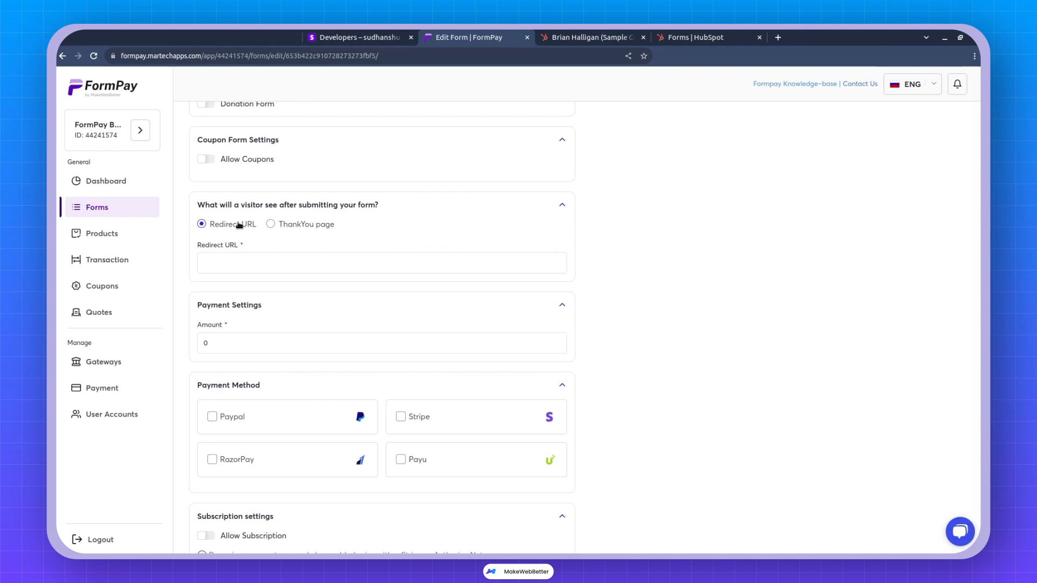
pyautogui.click(270, 224)
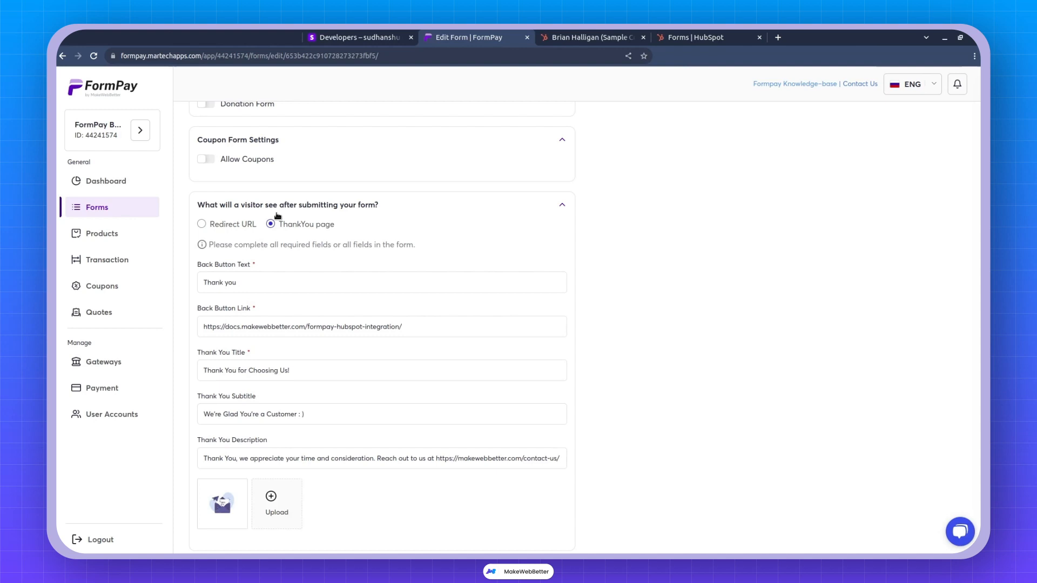
pyautogui.scroll(-3)
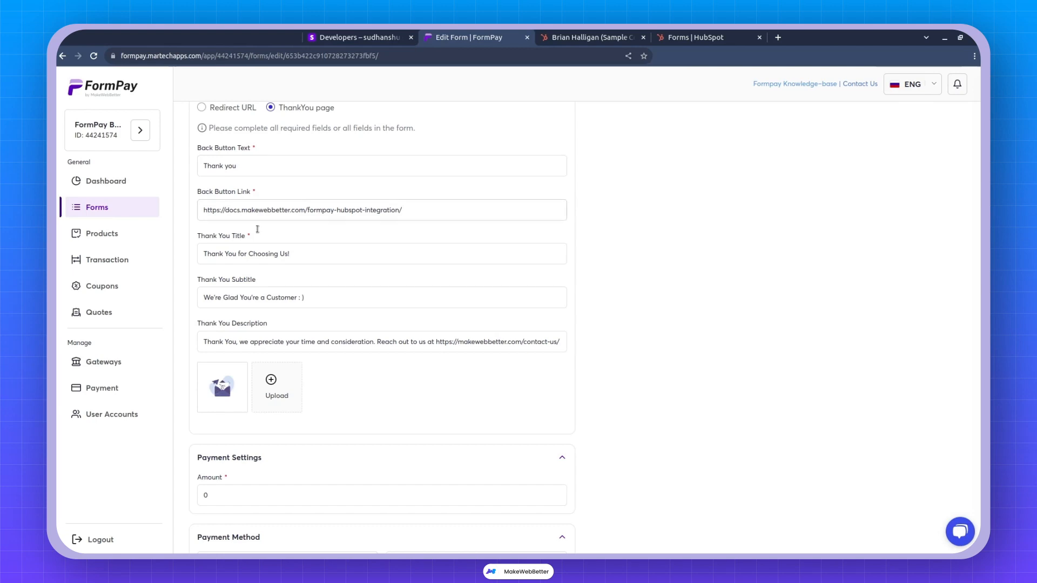
# Step: Set the payment amount to 997 and tick Stripe as the payment method
pyautogui.scroll(-3)
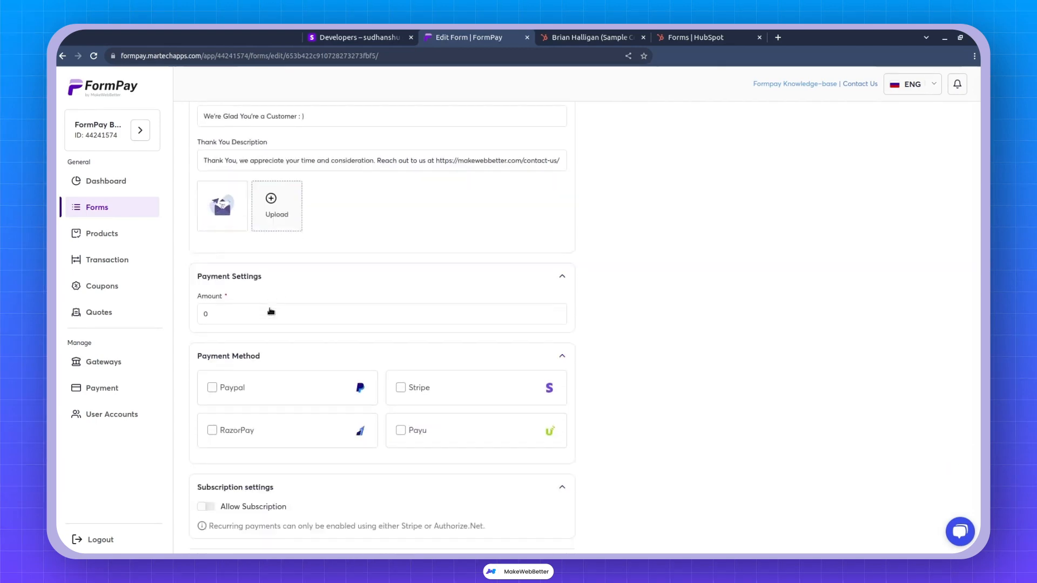
pyautogui.click(382, 313)
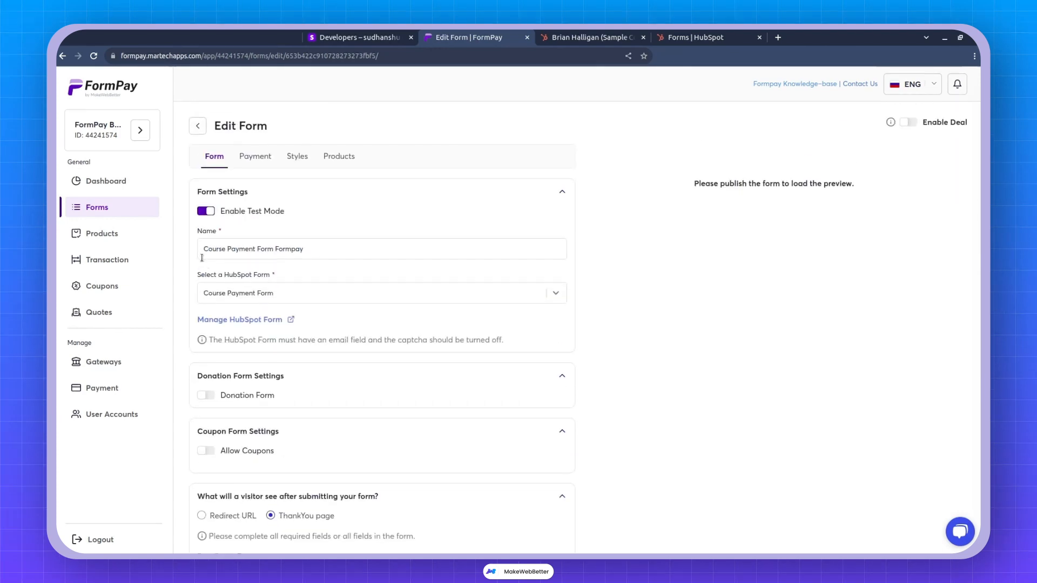
pyautogui.scroll(-3)
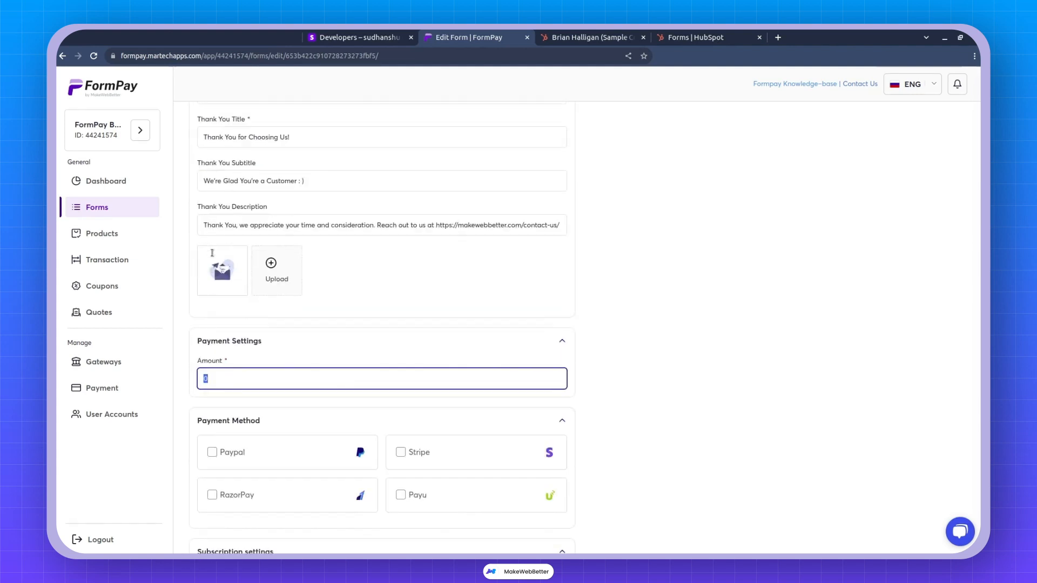
pyautogui.write('999')
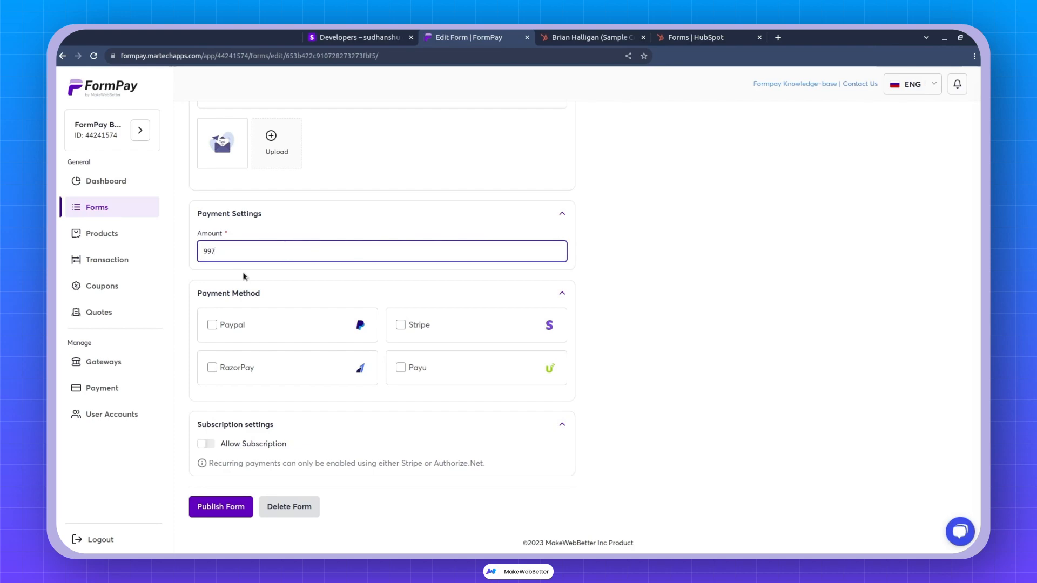
pyautogui.click(400, 326)
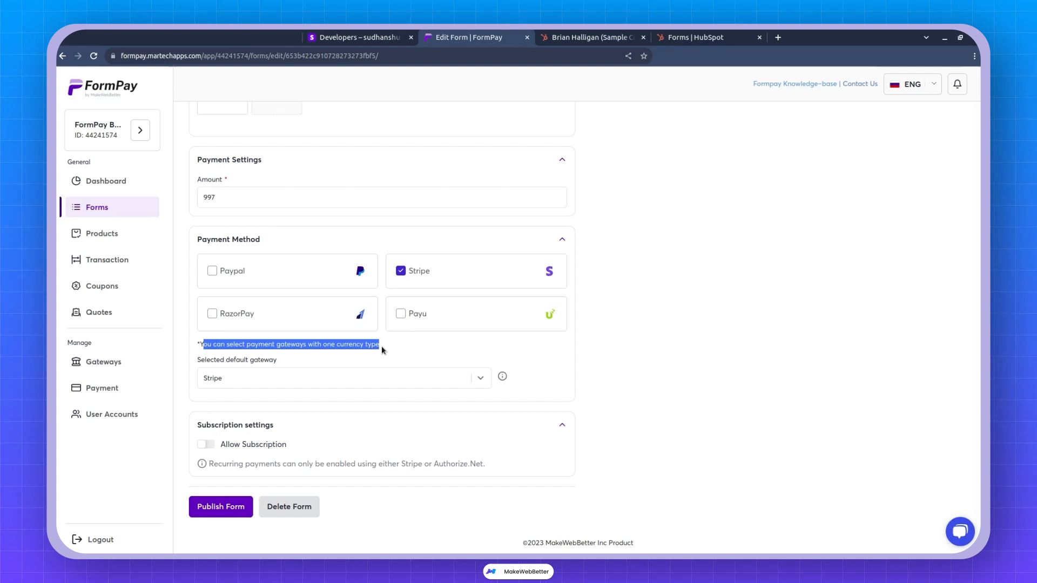
pyautogui.moveTo(384, 352)
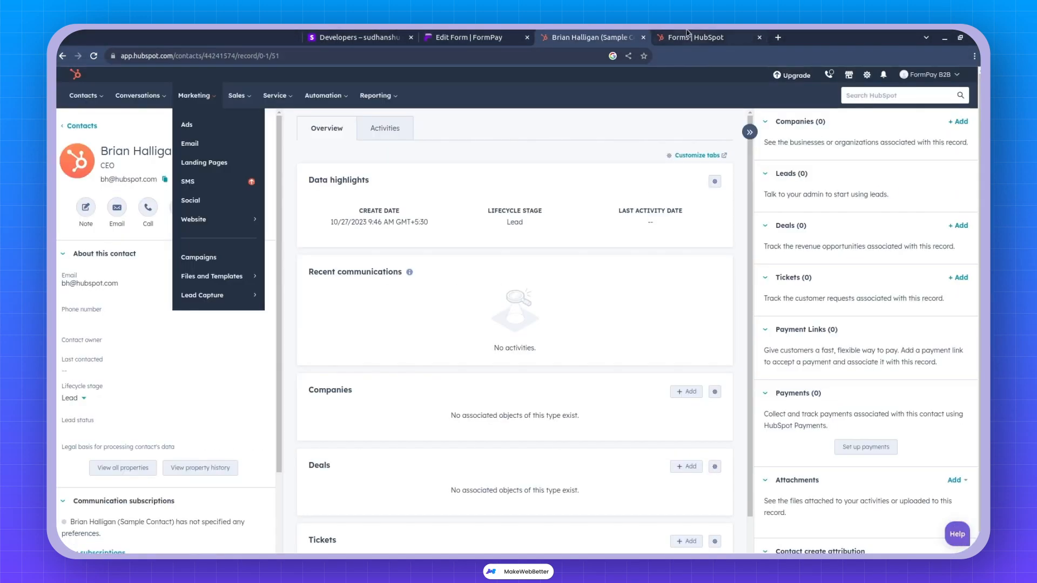
# Step: Switch to the HubSpot tab and open Course Payment Form for editing
pyautogui.click(701, 37)
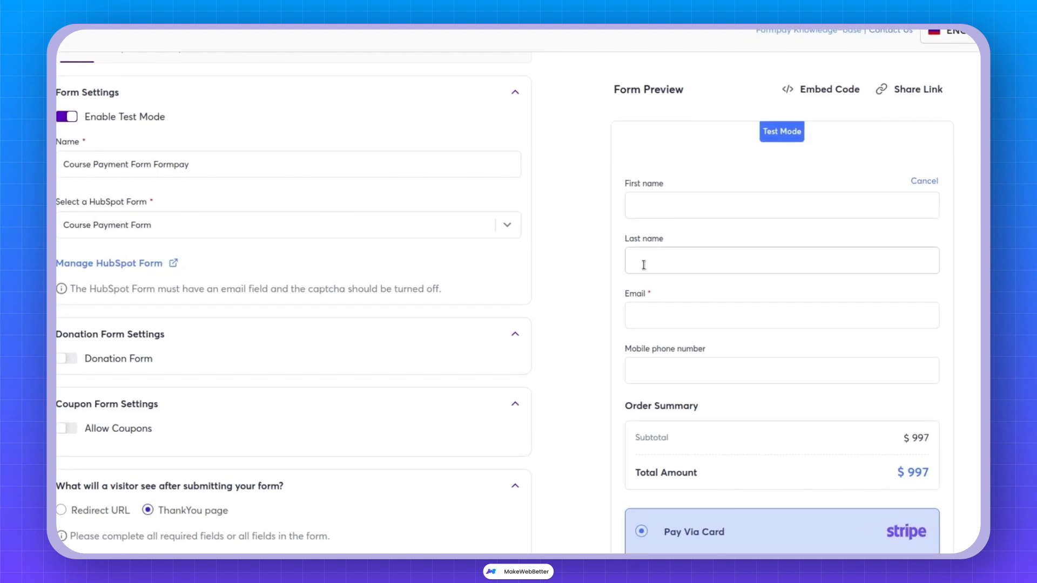
pyautogui.click(110, 264)
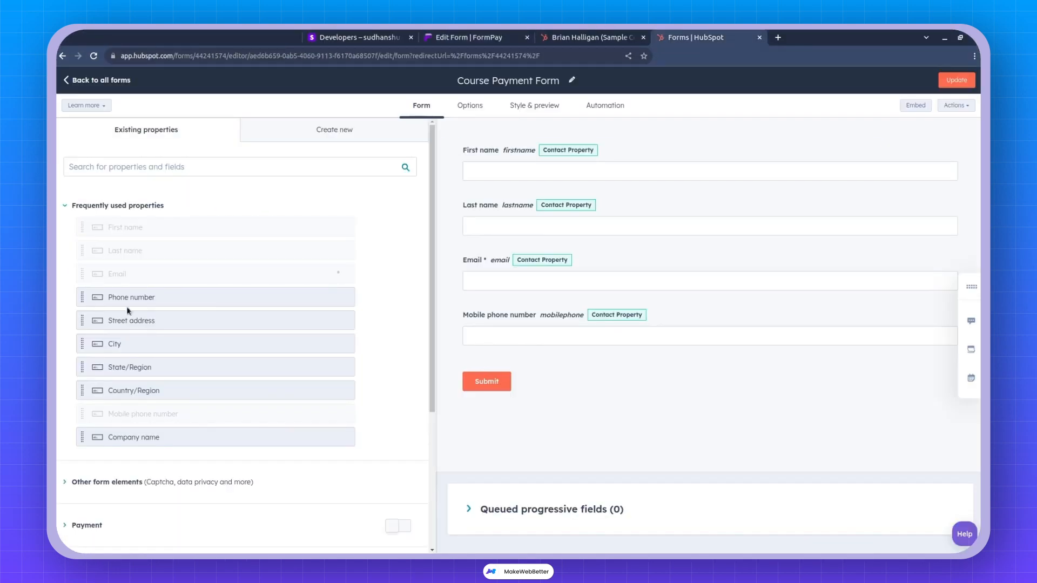
pyautogui.moveTo(137, 314)
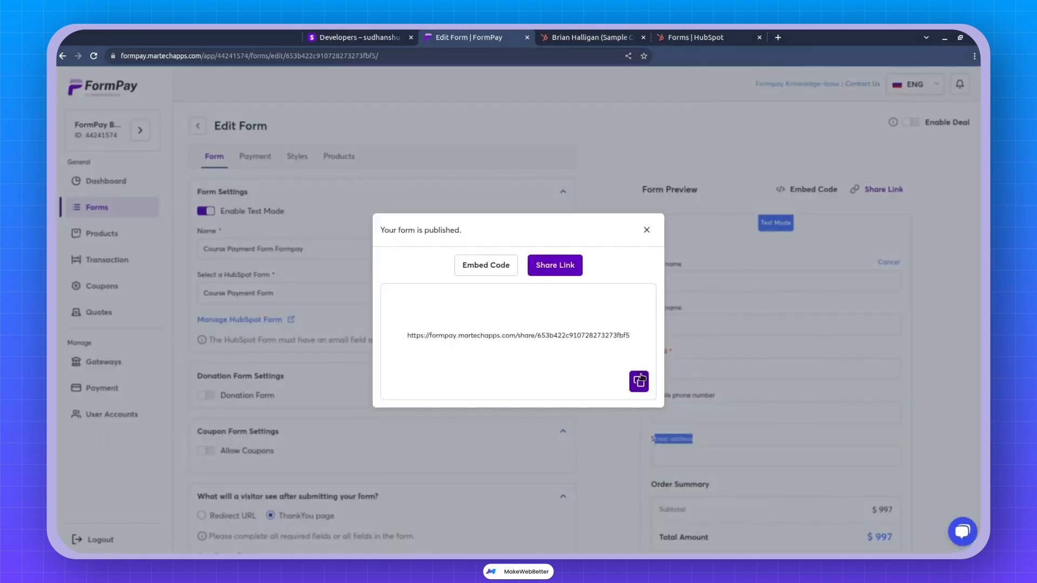
# Step: Copy the published form's share link
pyautogui.click(888, 37)
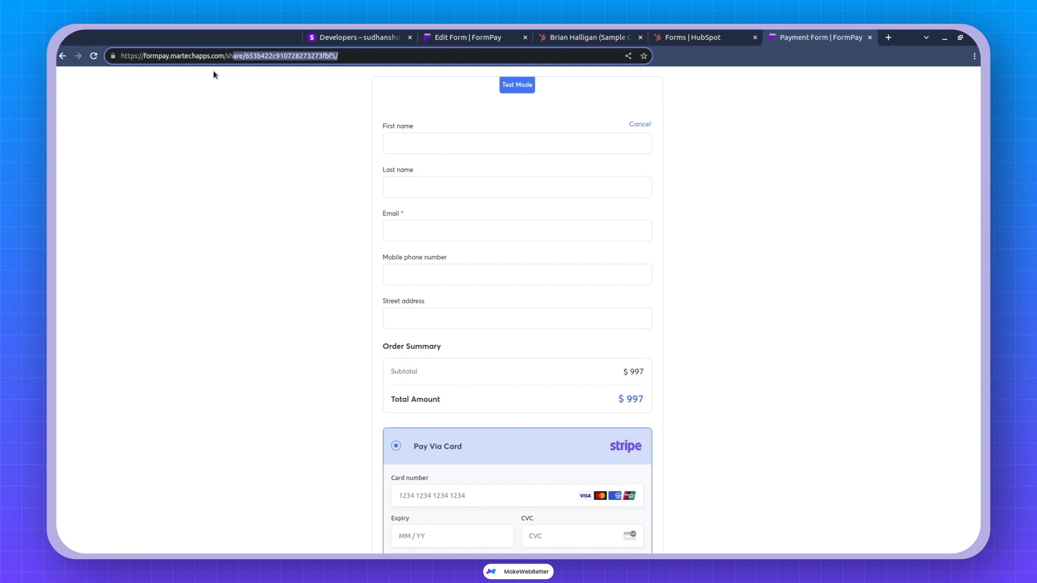
pyautogui.moveTo(297, 87)
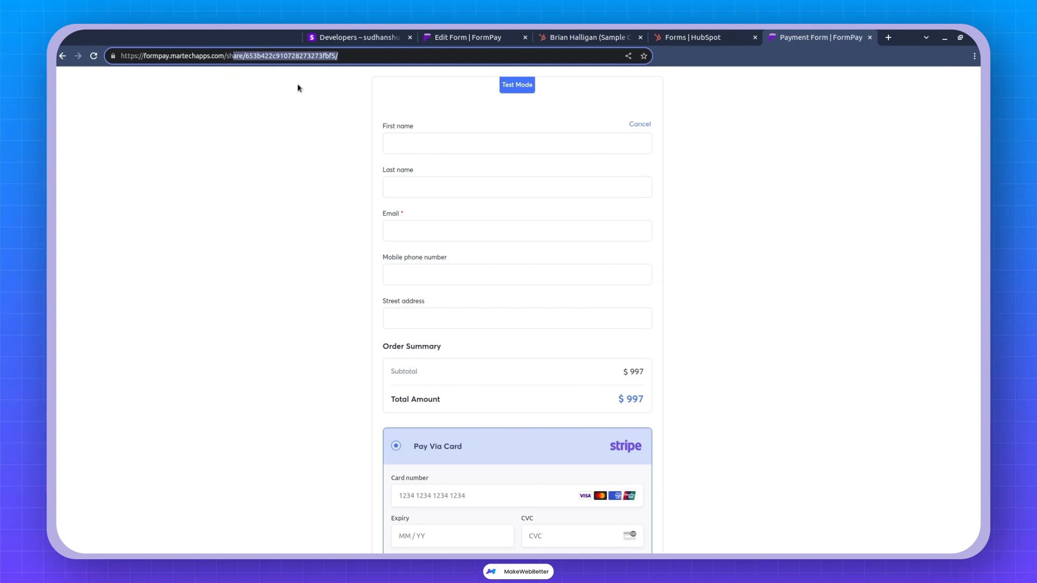
pyautogui.click(517, 144)
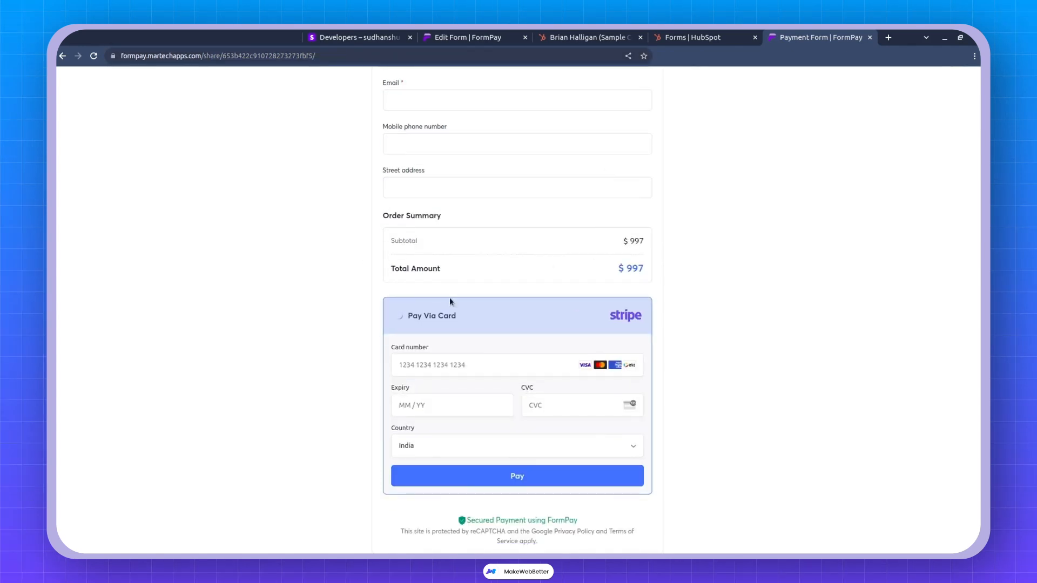
pyautogui.click(398, 316)
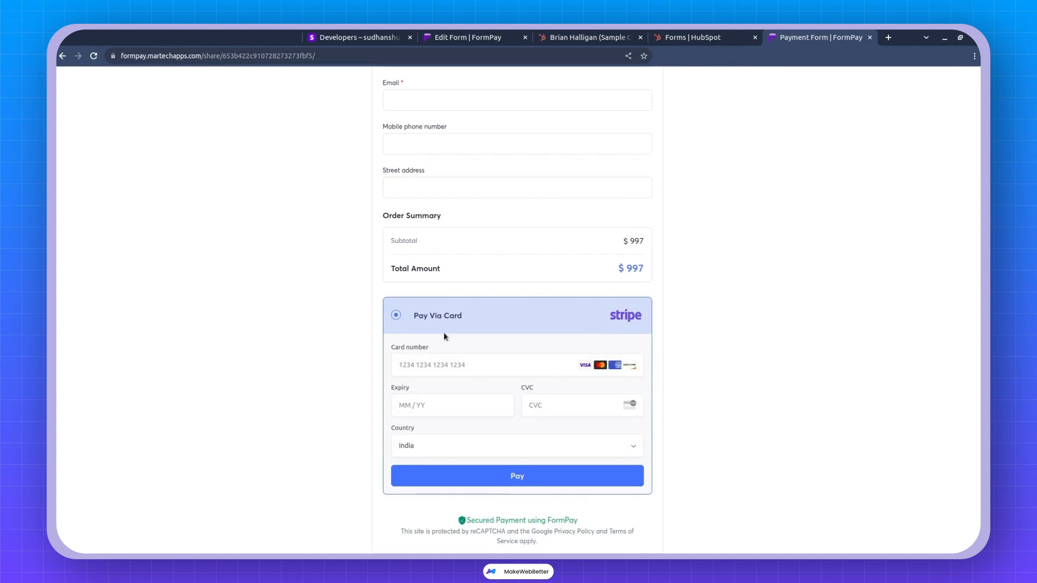
pyautogui.moveTo(601, 327)
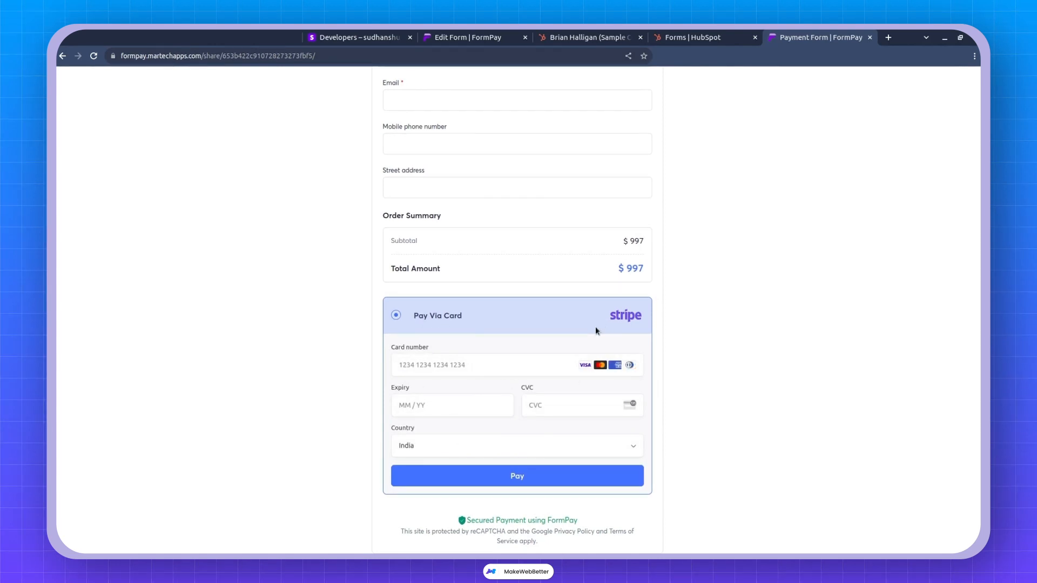
pyautogui.click(357, 37)
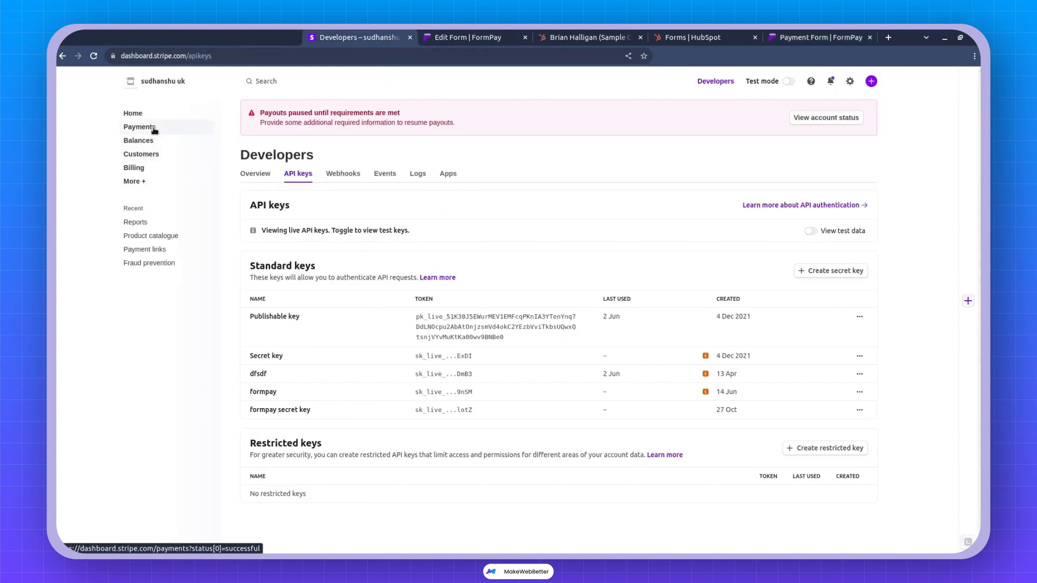
pyautogui.moveTo(157, 128)
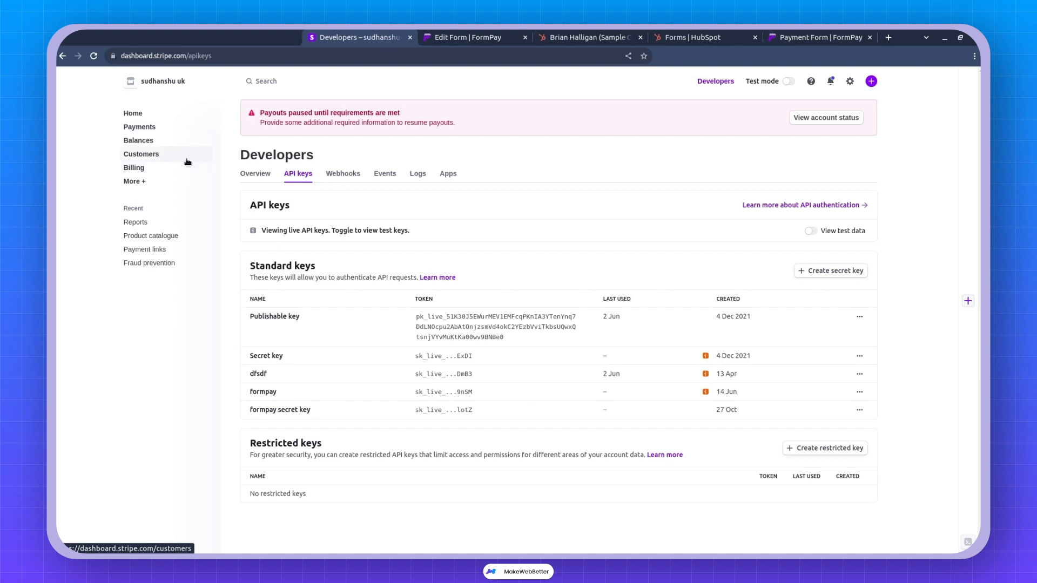
# Step: Return from Stripe's API keys page to the FormPay Edit Form tab
pyautogui.click(820, 36)
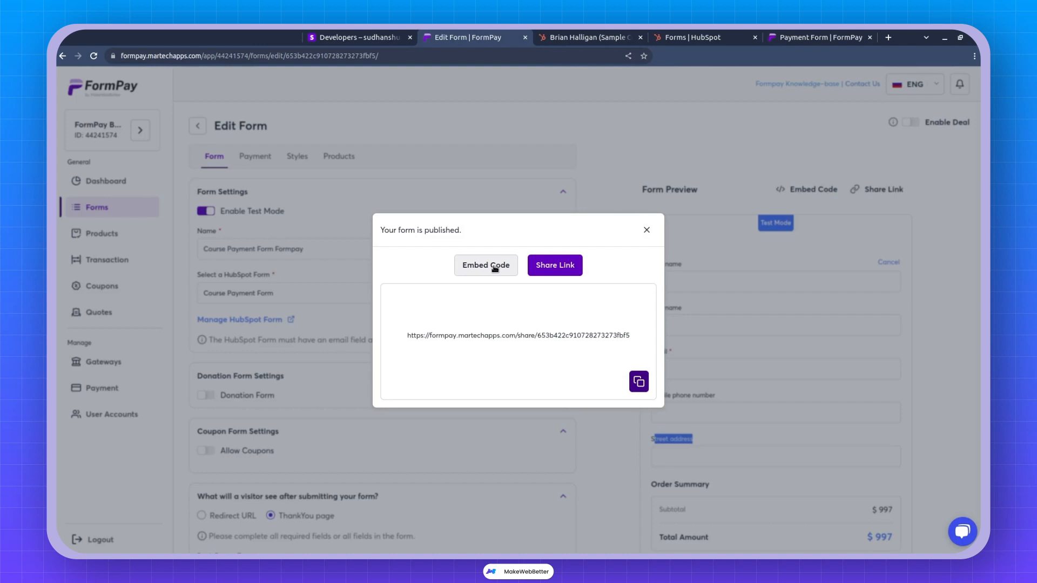
# Step: Show the published form's embed code and copy it to the clipboard
pyautogui.click(485, 266)
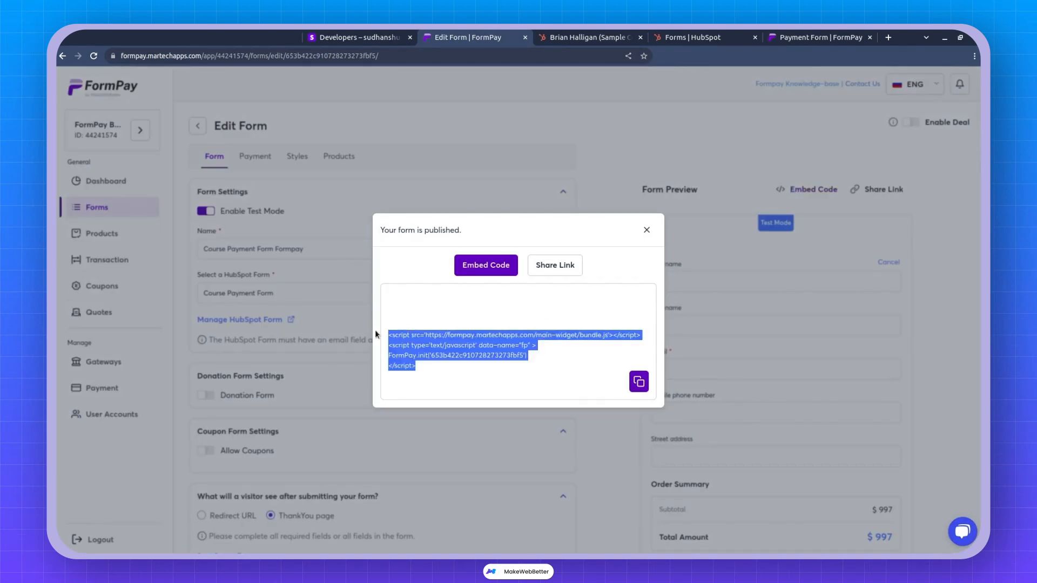
pyautogui.click(637, 381)
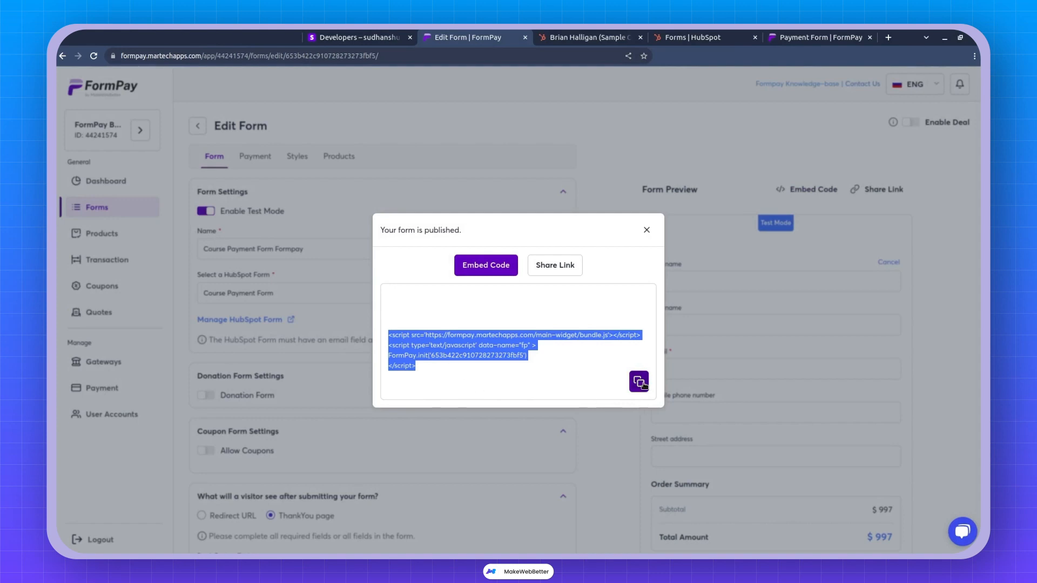
pyautogui.click(637, 381)
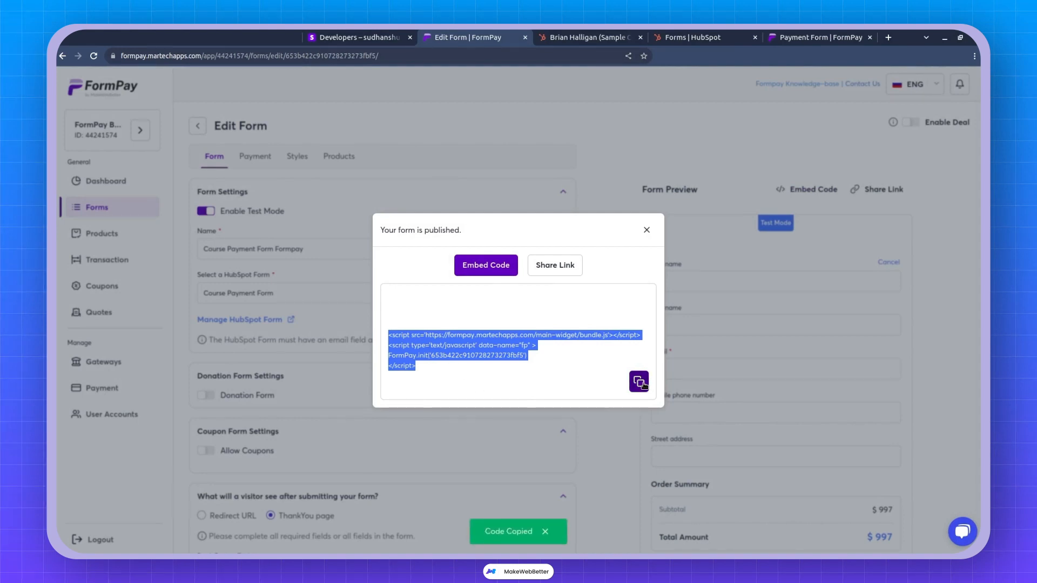